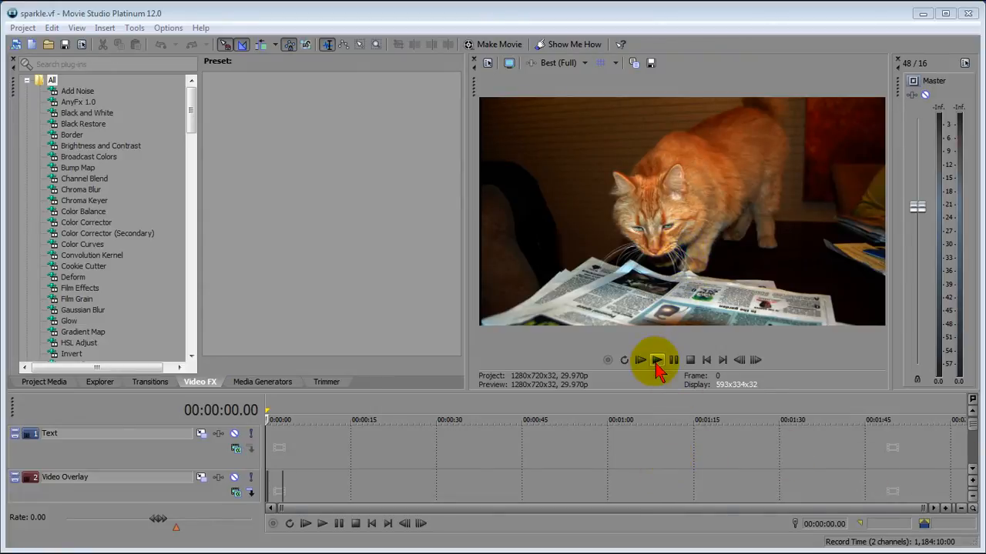
- Select Color Curves in the floating Video FX window to list its presets
{"action": "left_click", "coordinate": [656, 360]}
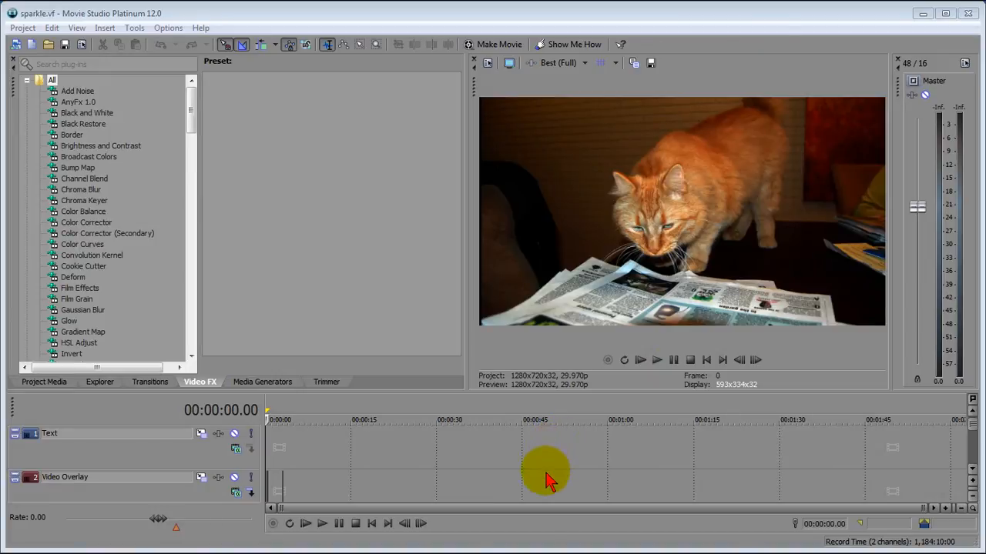
{"action": "mouse_move", "coordinate": [244, 234]}
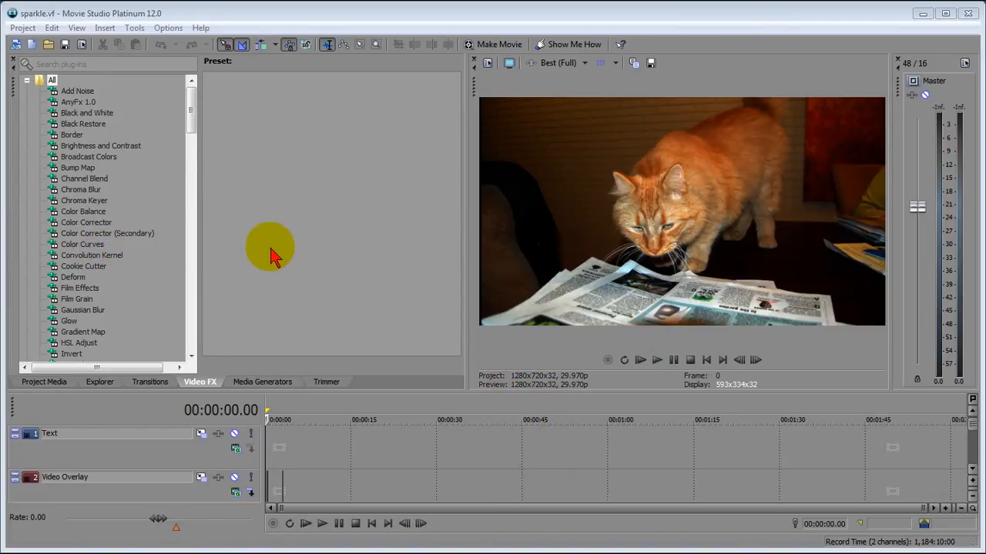
{"action": "mouse_move", "coordinate": [945, 234]}
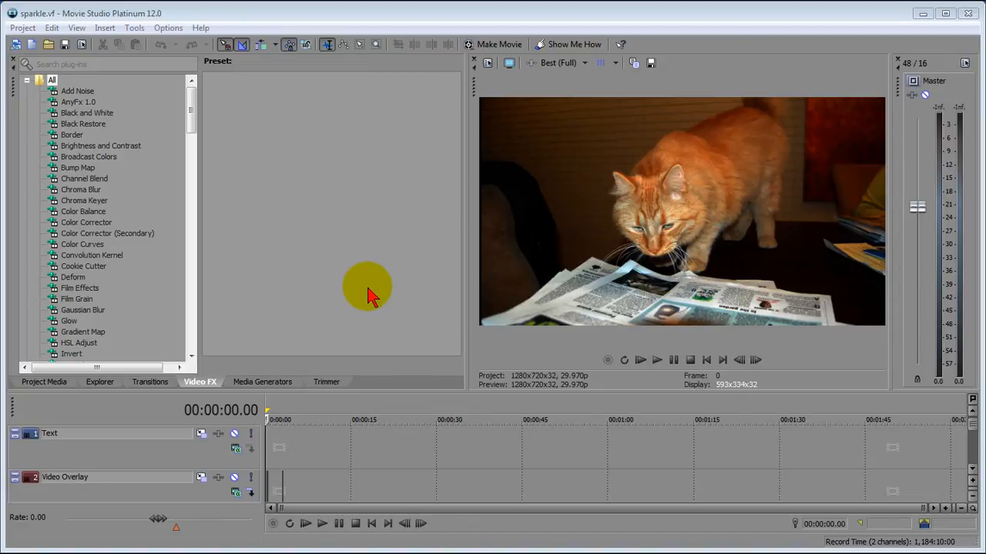
{"action": "mouse_move", "coordinate": [281, 308]}
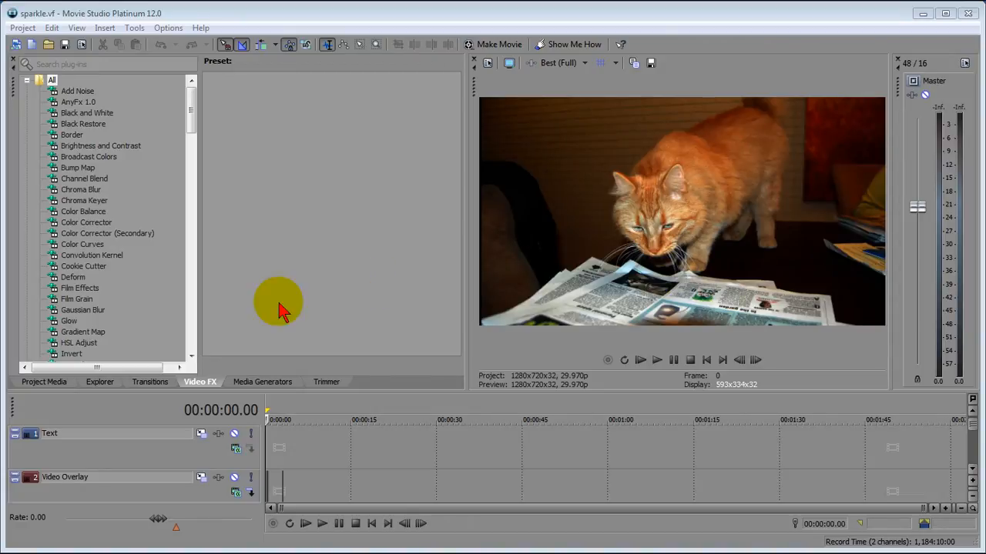
{"action": "mouse_move", "coordinate": [28, 93]}
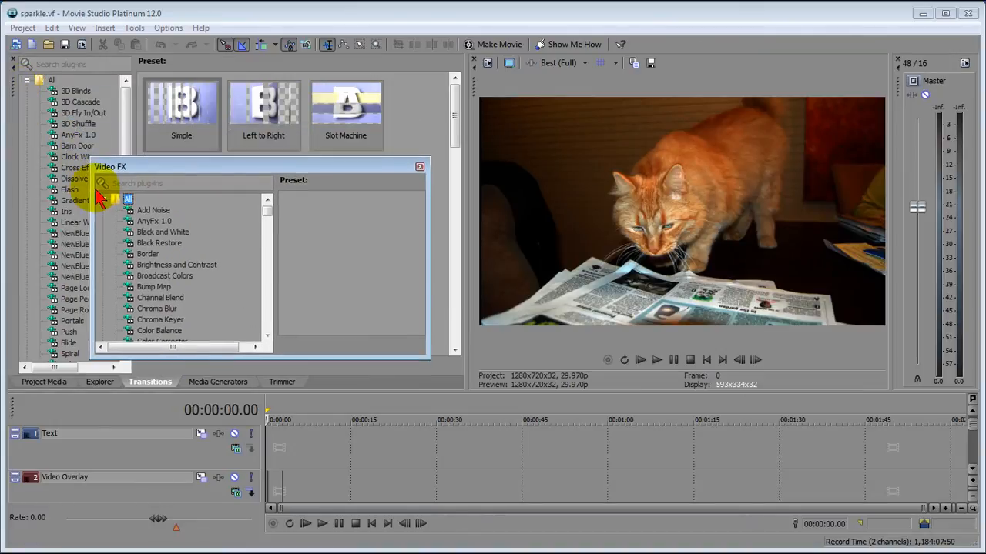
{"action": "mouse_move", "coordinate": [428, 370]}
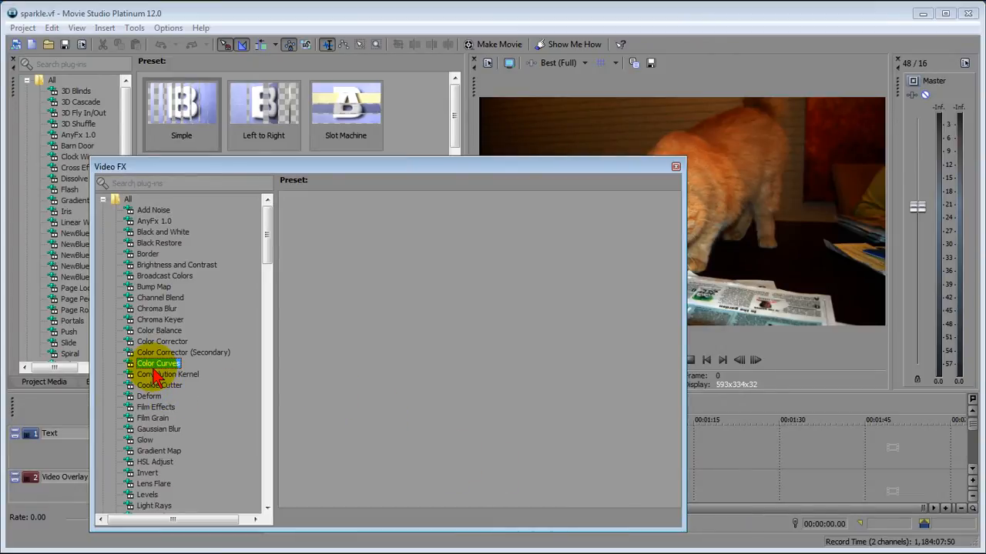
{"action": "left_click", "coordinate": [157, 363]}
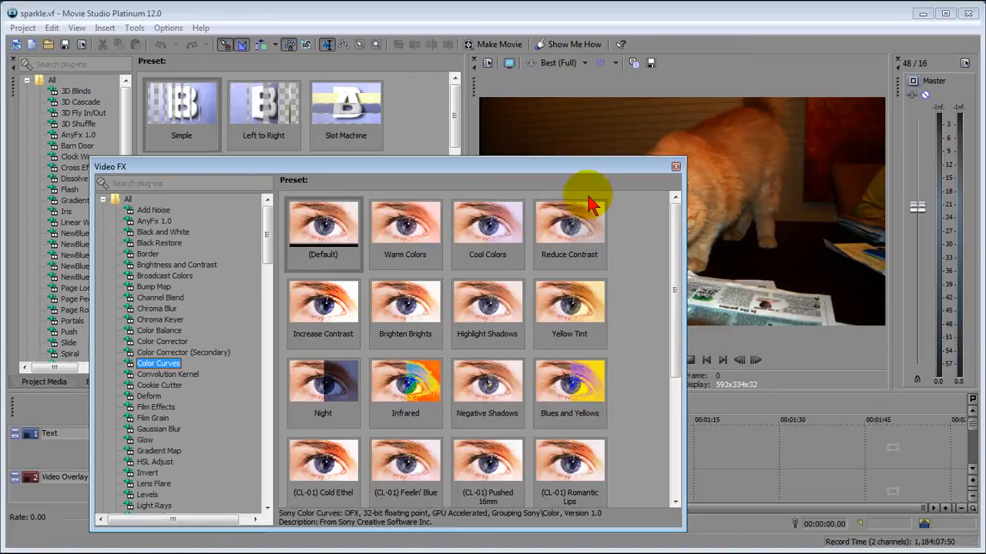
{"action": "mouse_move", "coordinate": [675, 168]}
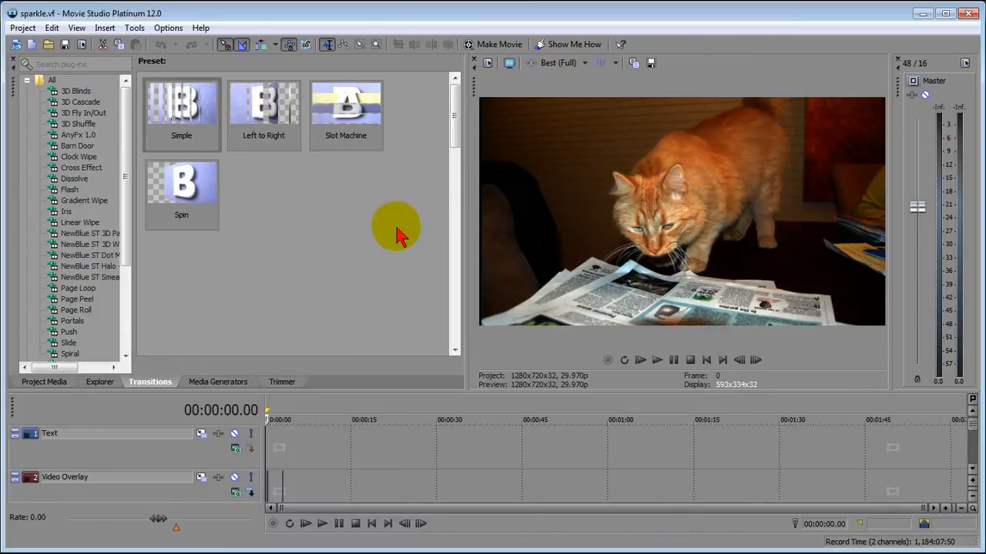
{"action": "mouse_move", "coordinate": [151, 382]}
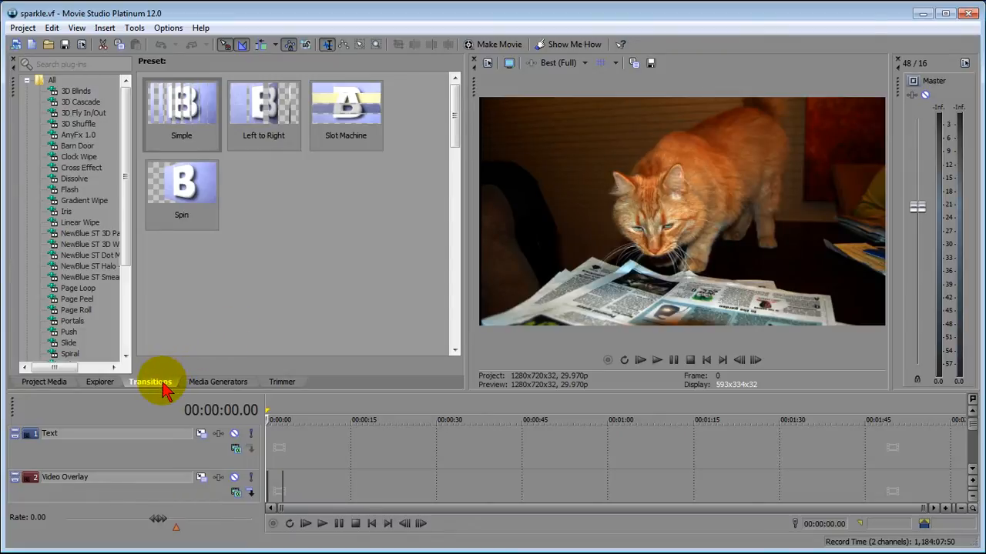
{"action": "mouse_move", "coordinate": [316, 385]}
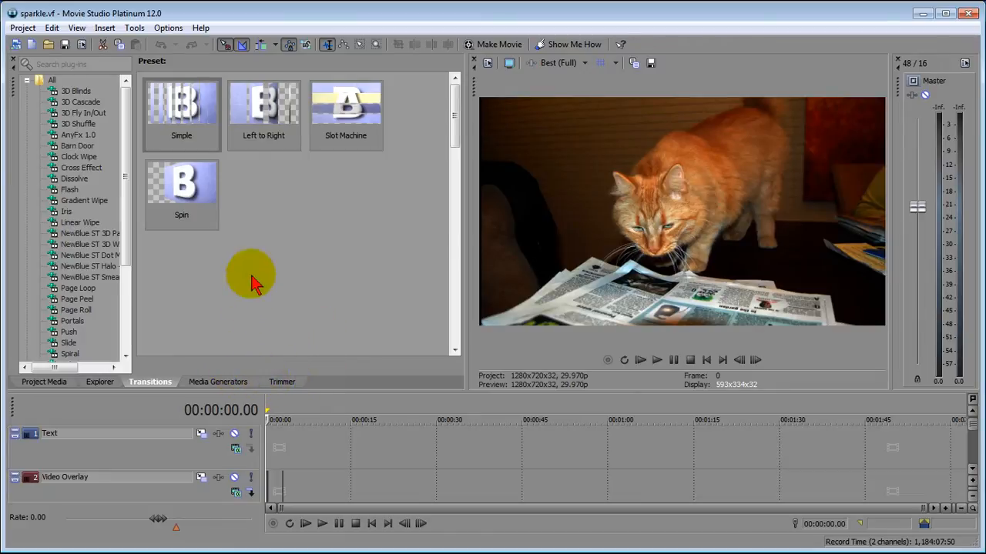
{"action": "left_click", "coordinate": [77, 28]}
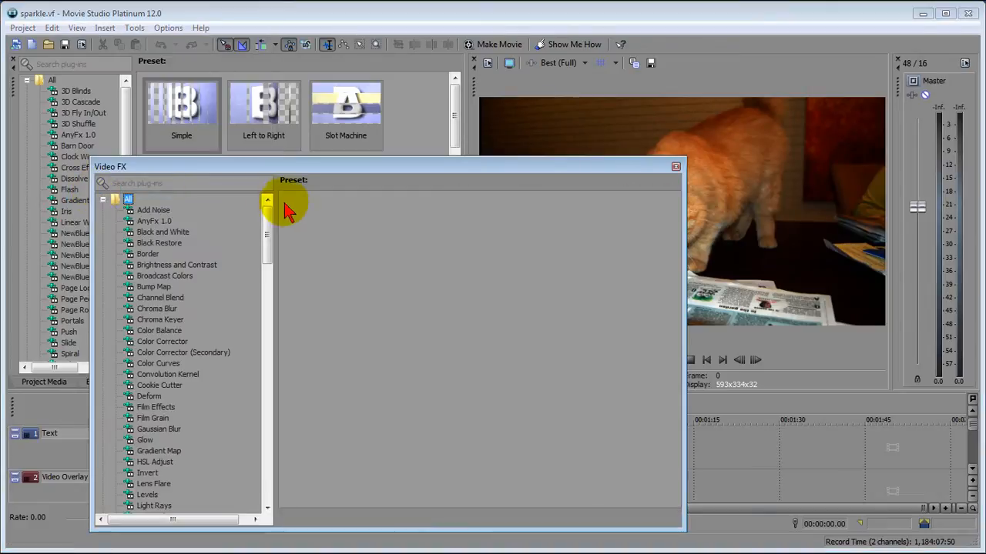
{"action": "mouse_move", "coordinate": [192, 245]}
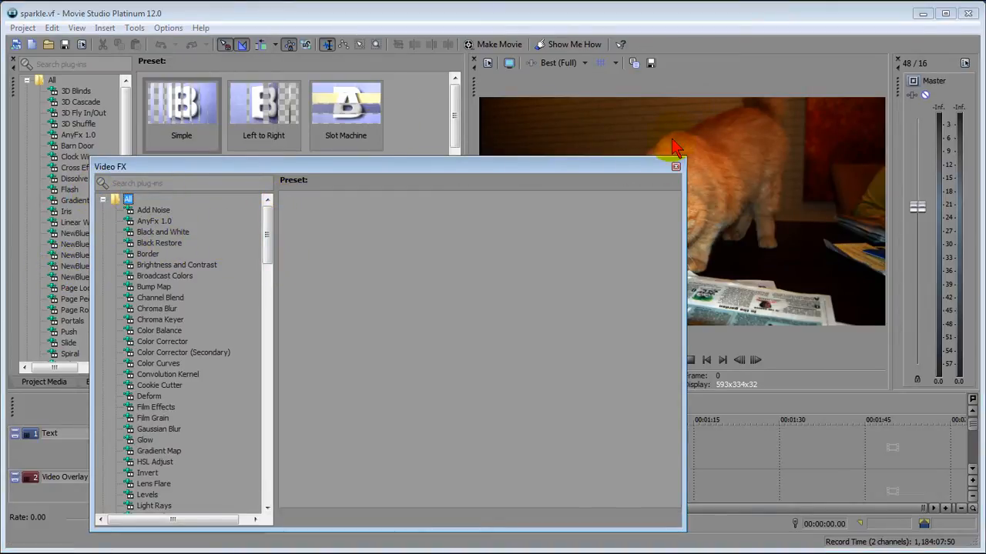
{"action": "left_click", "coordinate": [674, 166]}
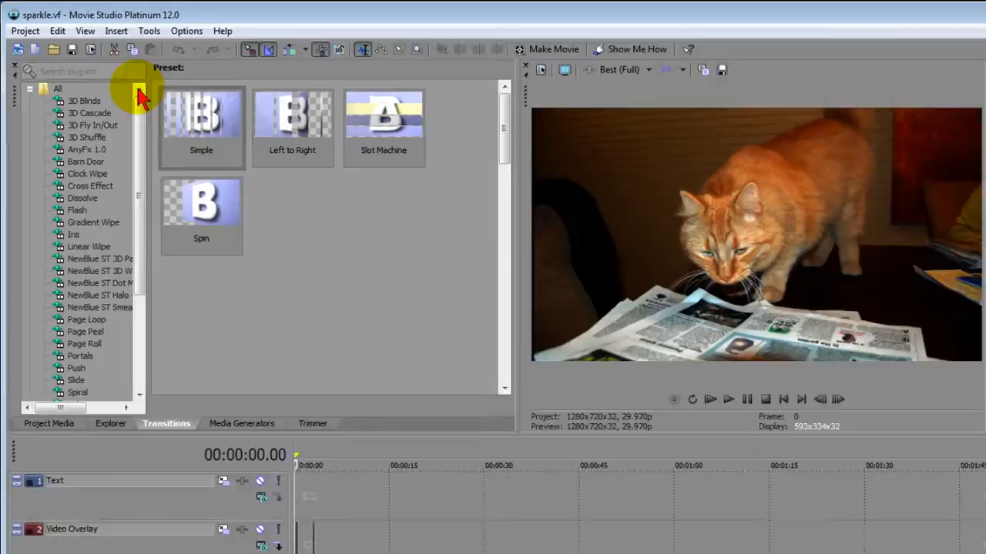
- Restore the Default Layout from the View menu's Window Layouts
{"action": "left_click", "coordinate": [85, 31]}
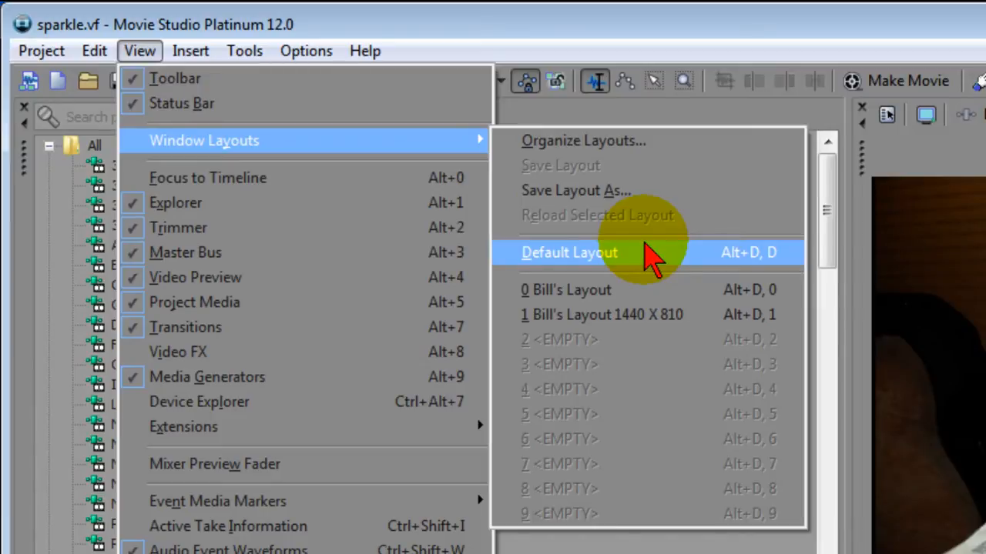
{"action": "left_click", "coordinate": [570, 253]}
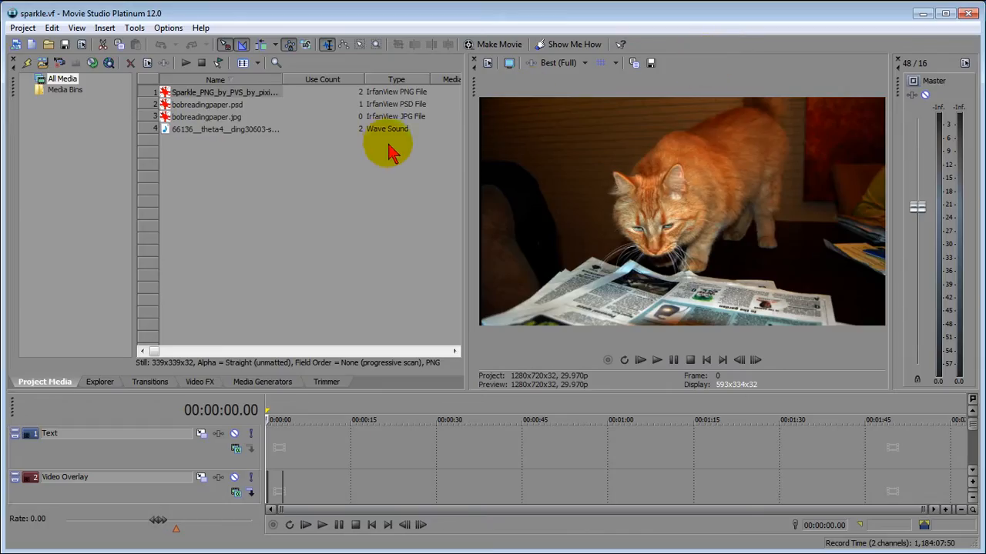
{"action": "mouse_move", "coordinate": [201, 382]}
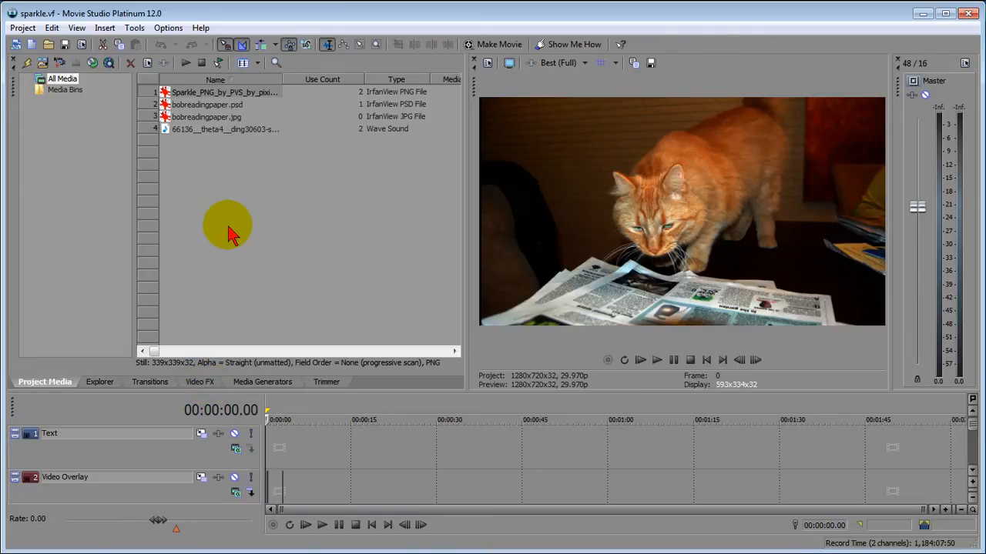
{"action": "left_click", "coordinate": [77, 27]}
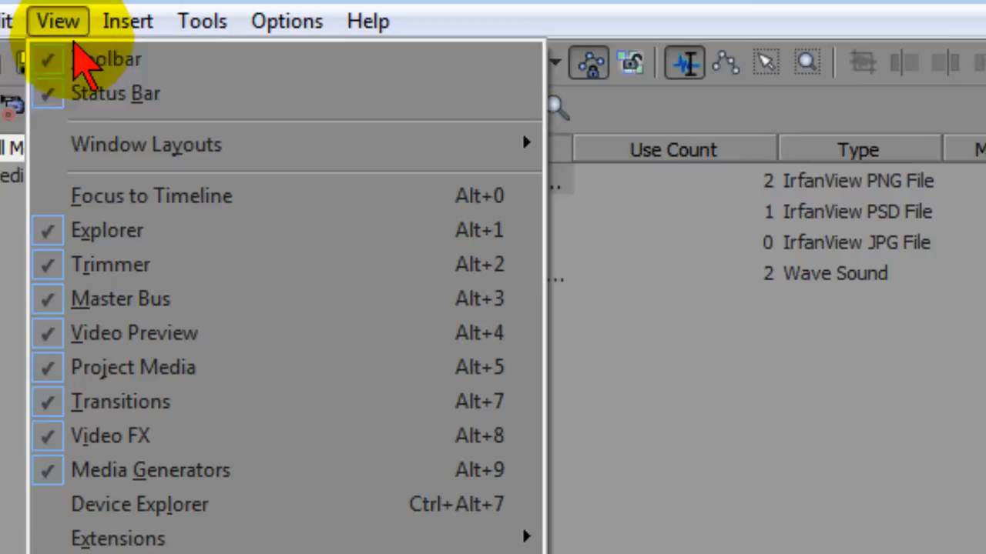
{"action": "mouse_move", "coordinate": [145, 145]}
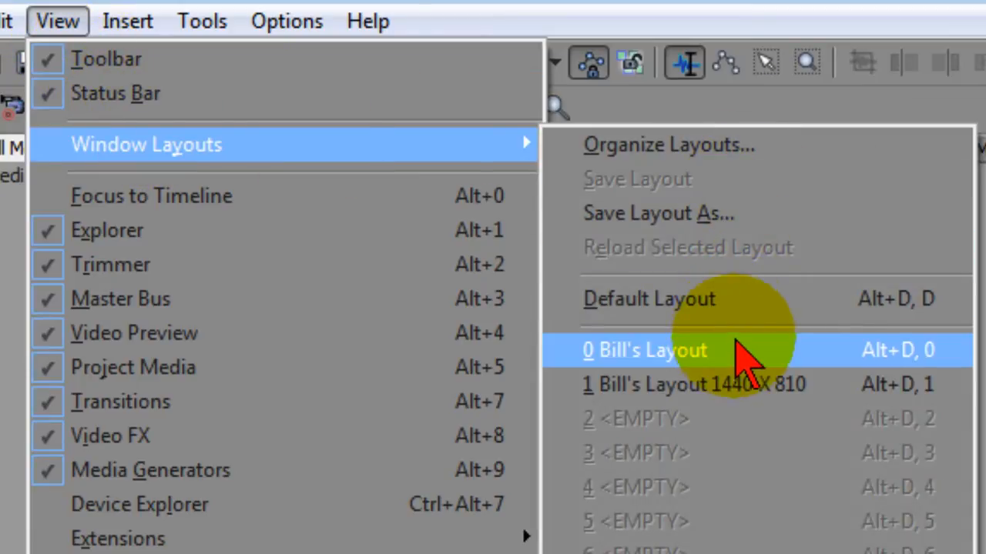
{"action": "mouse_move", "coordinate": [755, 400]}
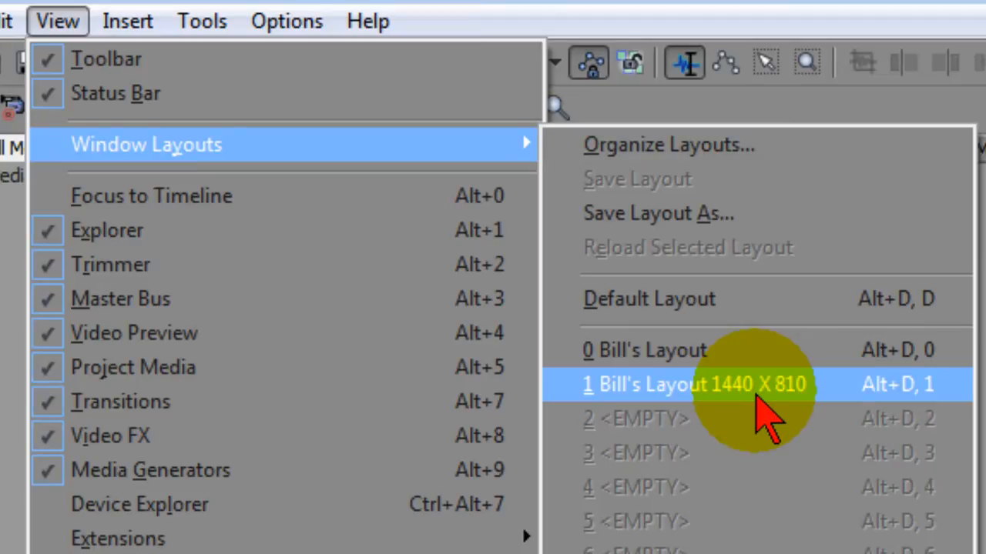
{"action": "left_click", "coordinate": [693, 385]}
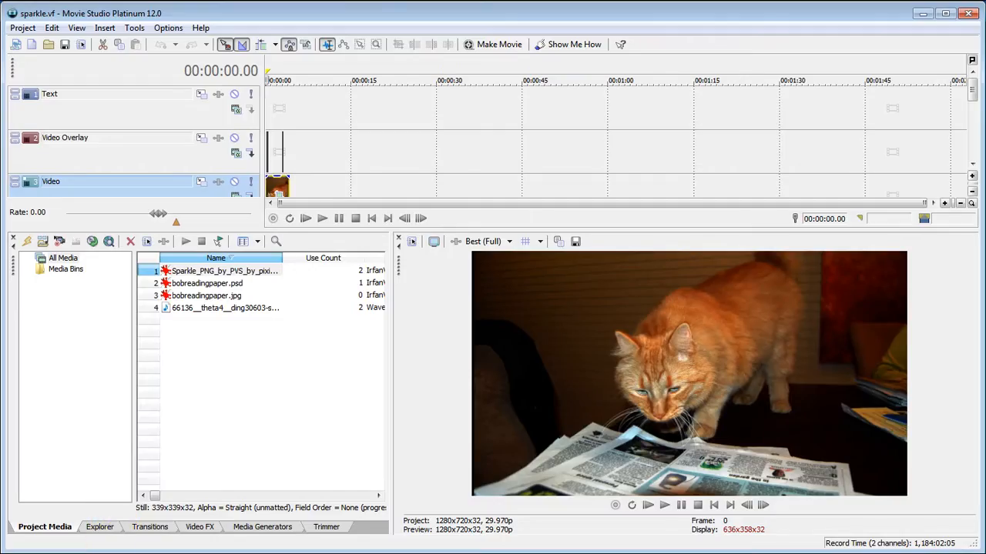
{"action": "mouse_move", "coordinate": [332, 277]}
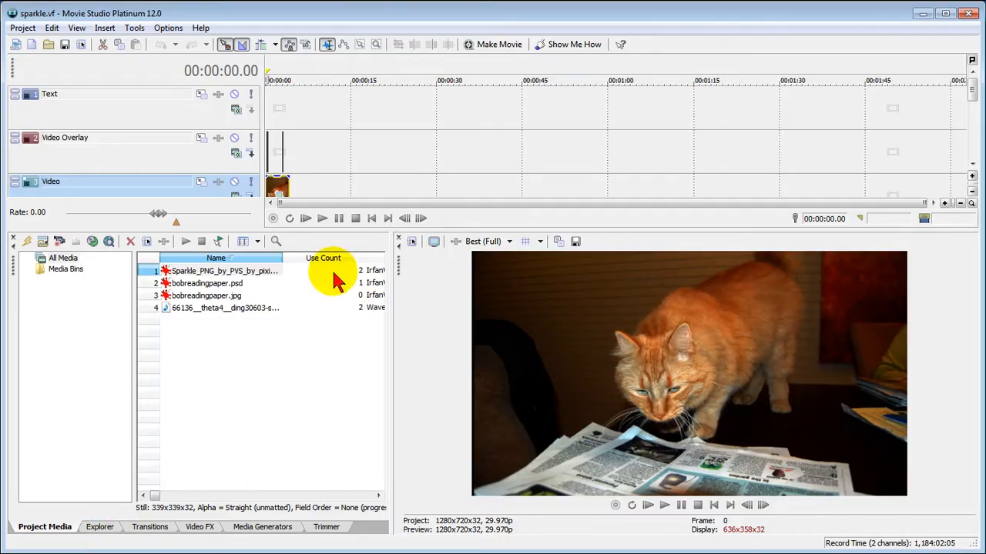
{"action": "mouse_move", "coordinate": [620, 336]}
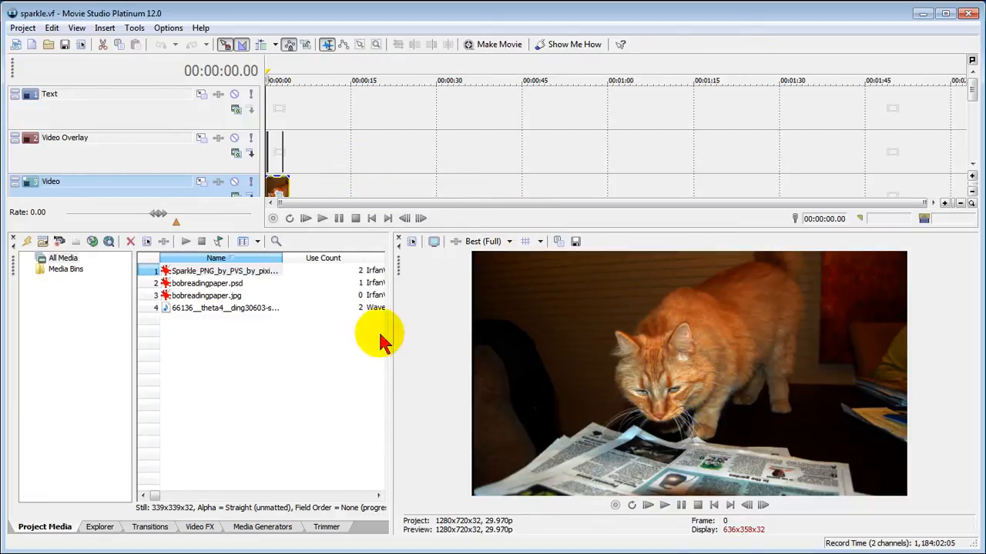
{"action": "mouse_move", "coordinate": [839, 382]}
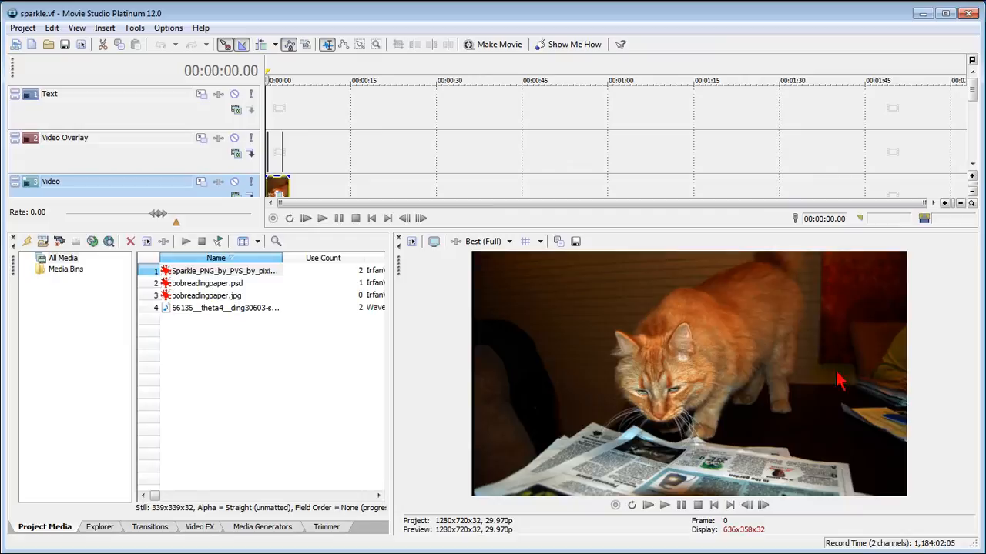
{"action": "mouse_move", "coordinate": [453, 115]}
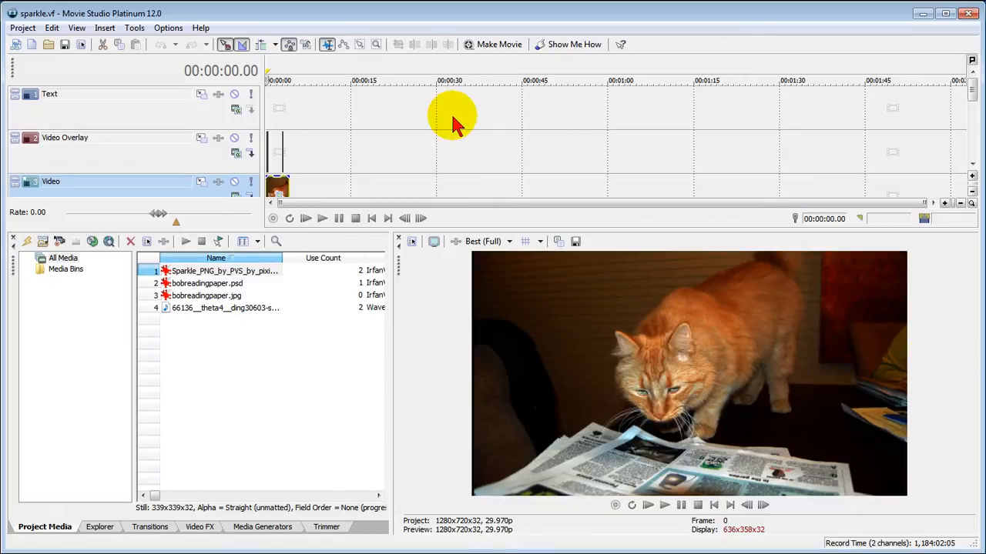
{"action": "mouse_move", "coordinate": [423, 151]}
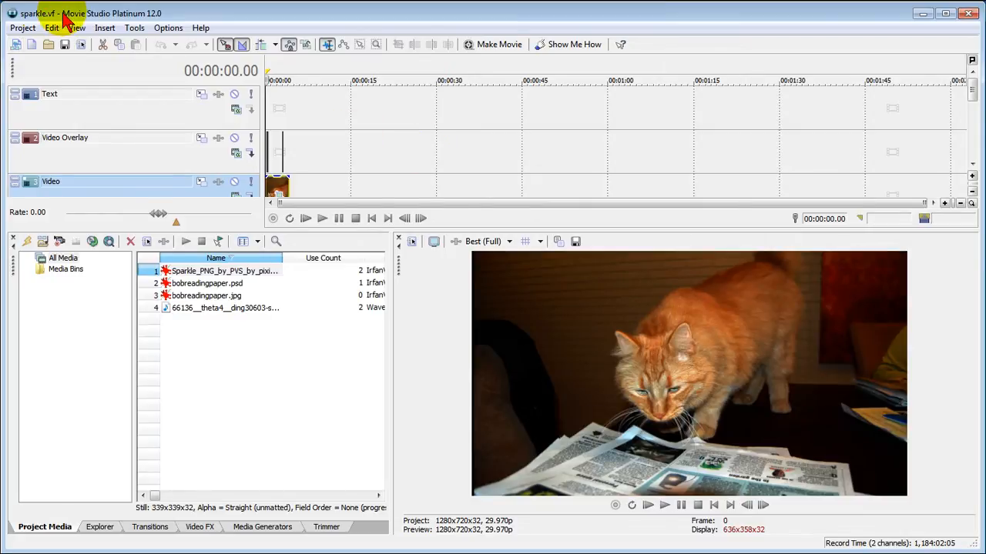
{"action": "left_click", "coordinate": [75, 27]}
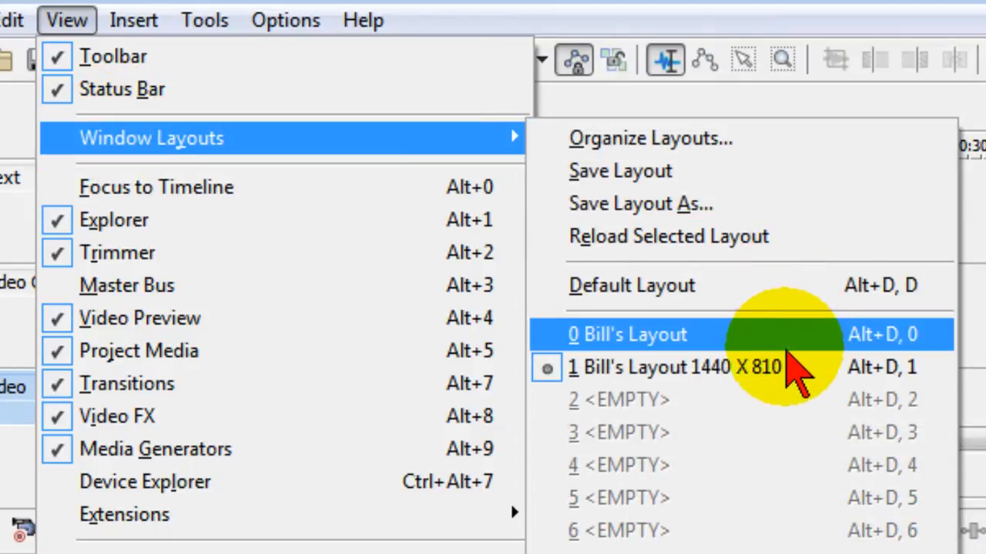
{"action": "mouse_move", "coordinate": [786, 366]}
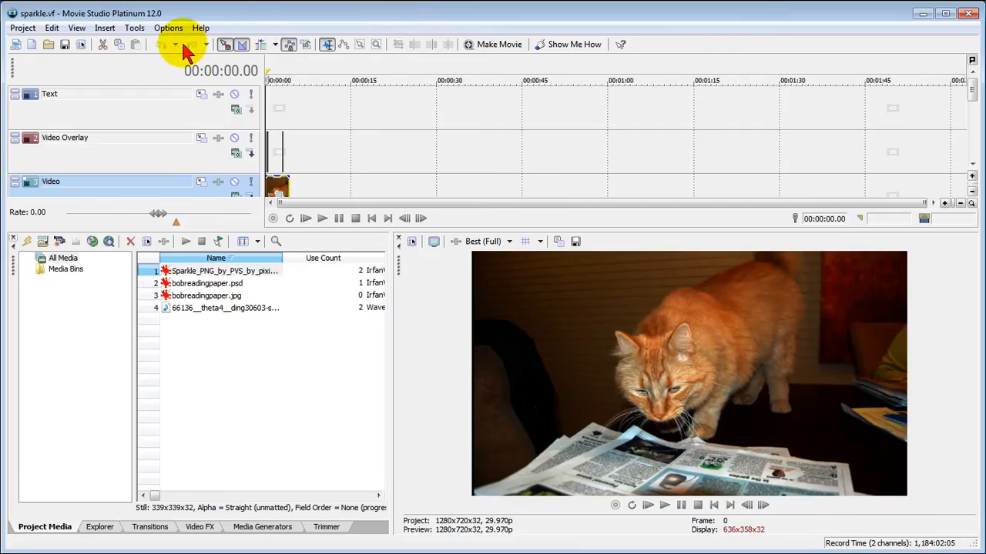
{"action": "left_click", "coordinate": [77, 28]}
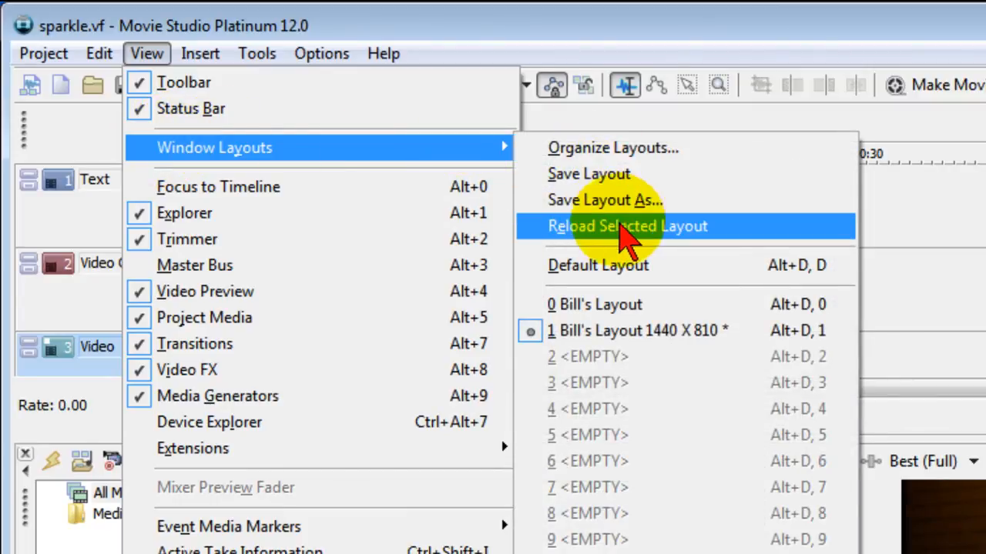
{"action": "mouse_move", "coordinate": [608, 200]}
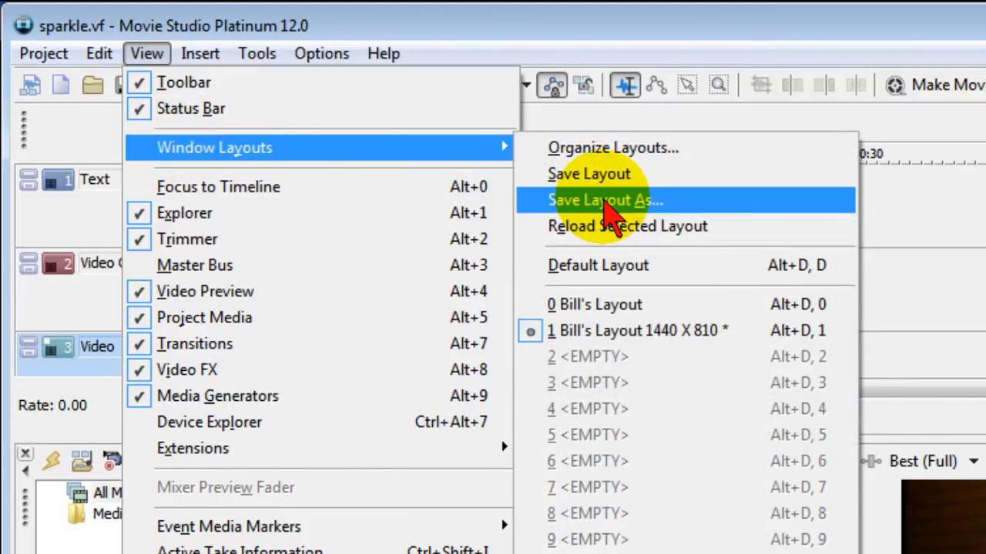
{"action": "left_click", "coordinate": [603, 200]}
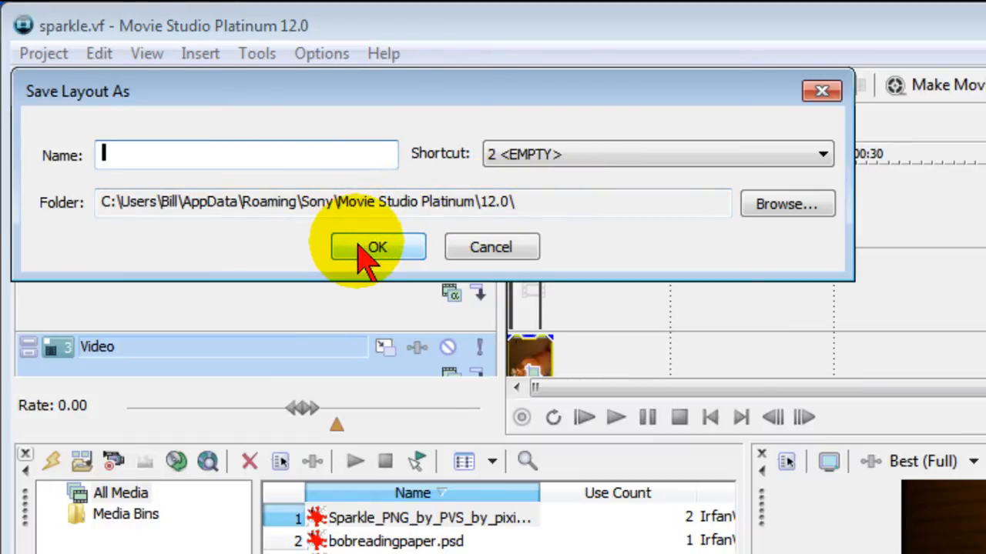
{"action": "mouse_move", "coordinate": [450, 265]}
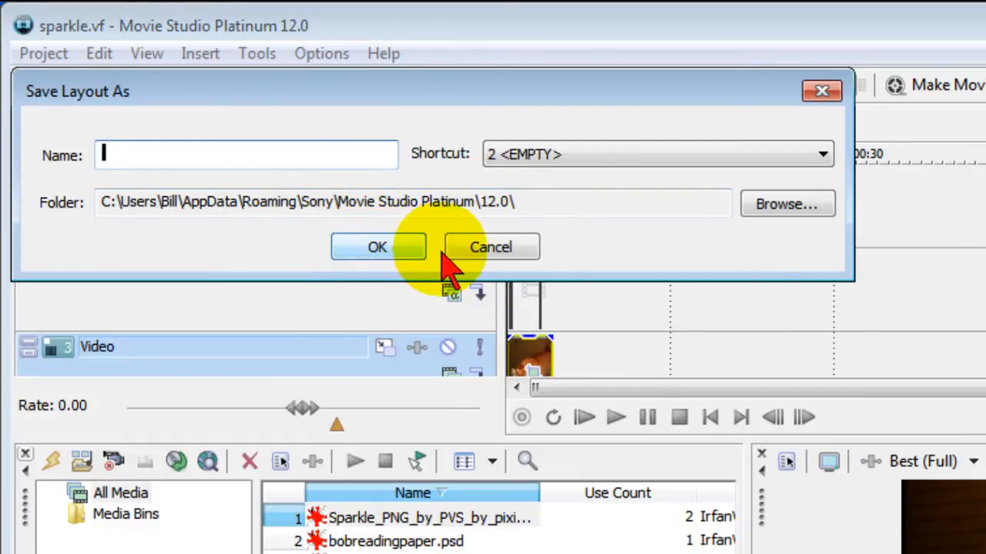
{"action": "left_click", "coordinate": [490, 246]}
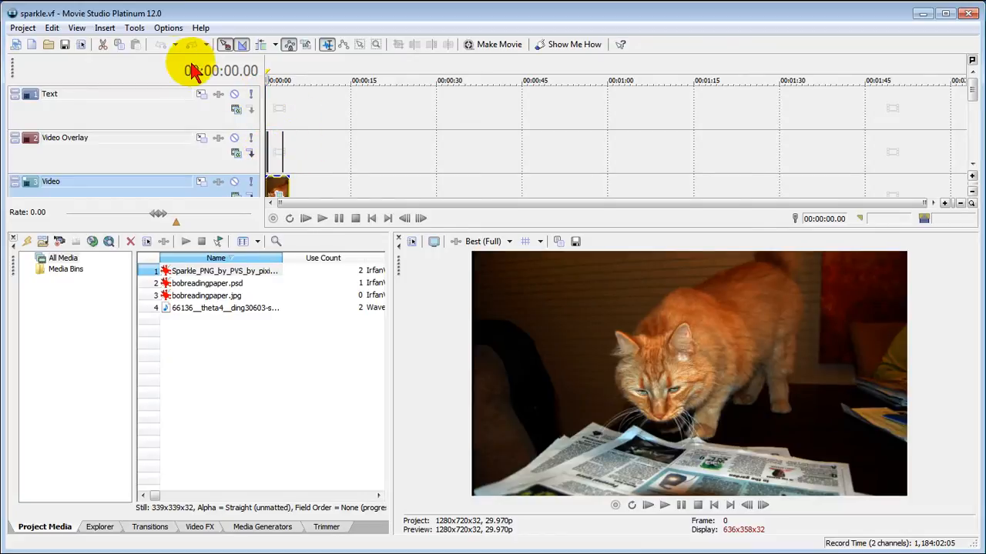
{"action": "left_click", "coordinate": [168, 28]}
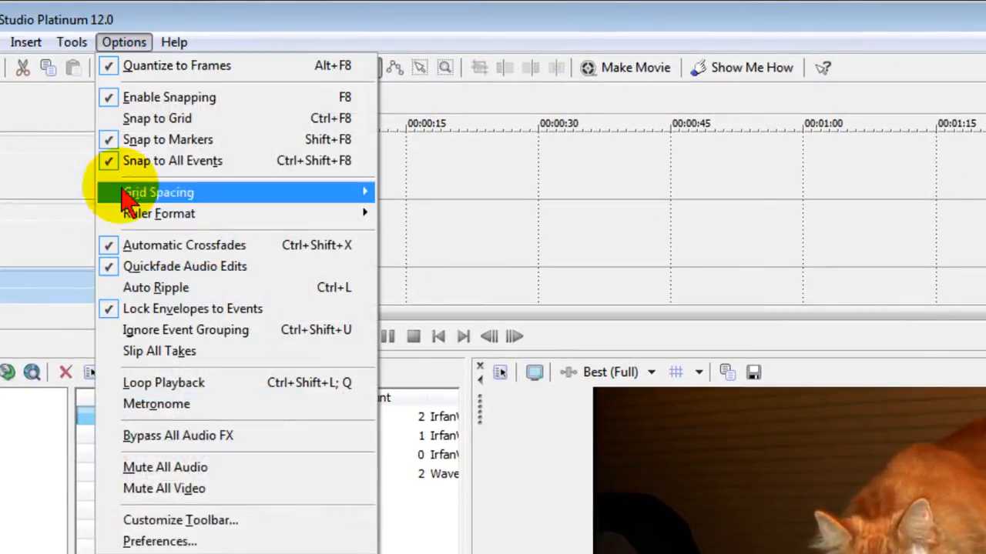
{"action": "left_click", "coordinate": [160, 542]}
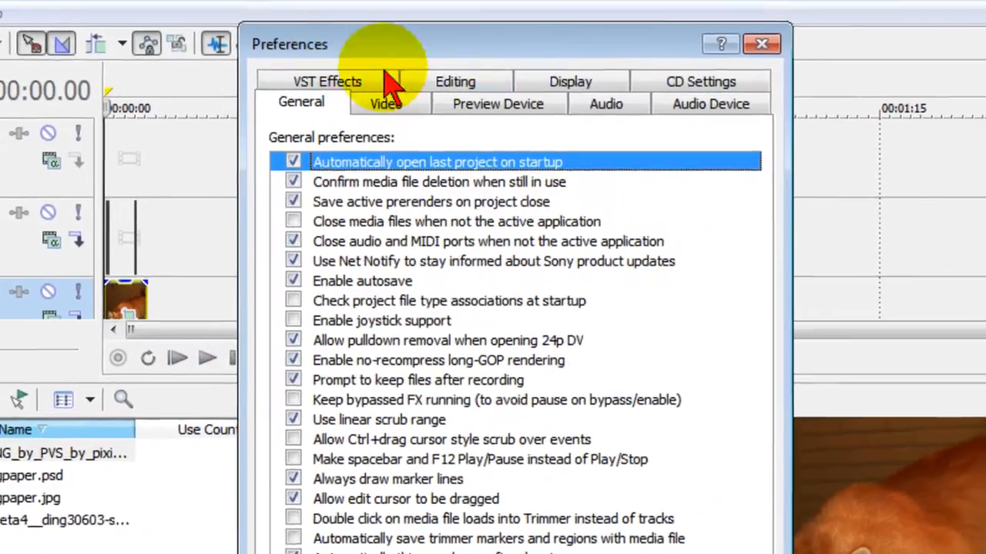
{"action": "left_click", "coordinate": [570, 80]}
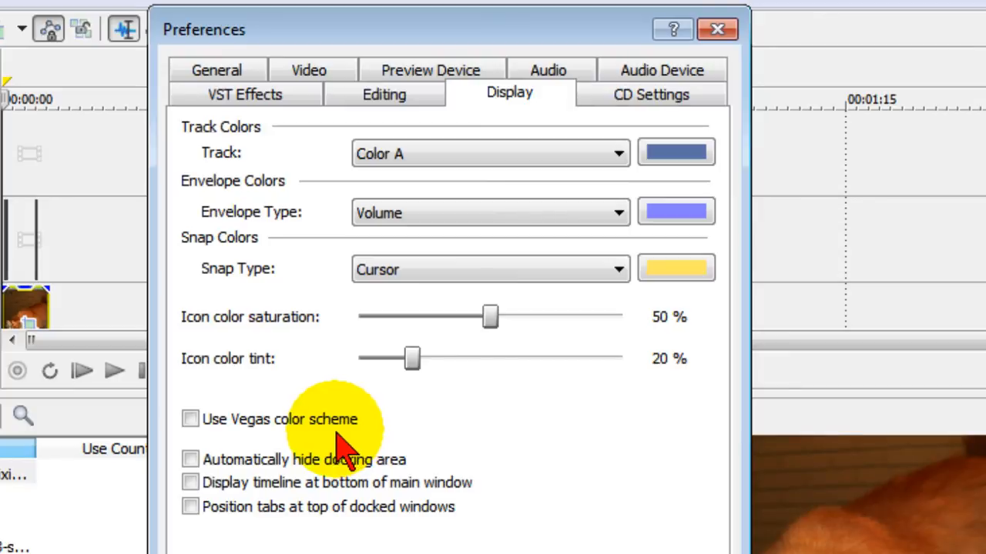
{"action": "mouse_move", "coordinate": [231, 480]}
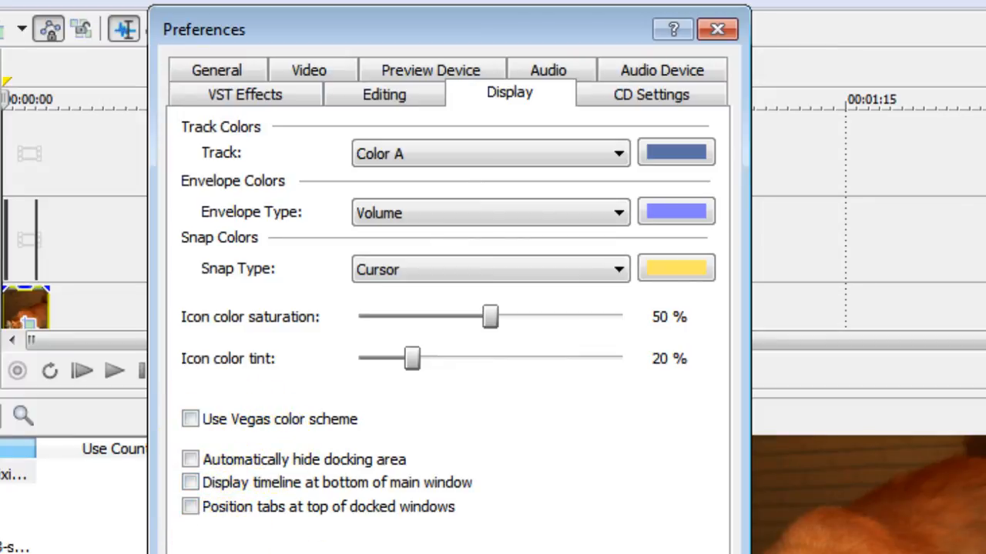
{"action": "left_click", "coordinate": [716, 30]}
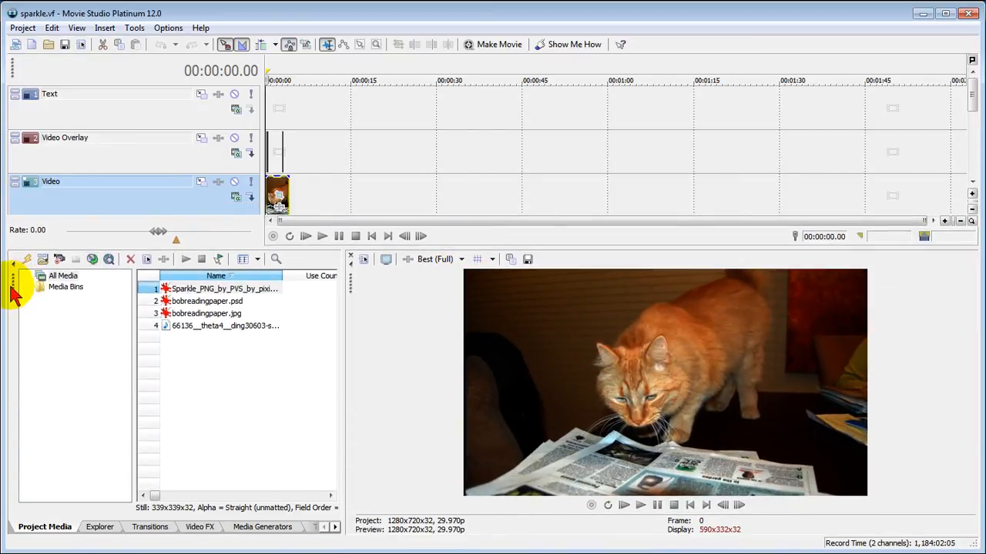
- Toggle the Explorer dock beside the media list, then reapply the saved 1440 X 810 layout
{"action": "left_click", "coordinate": [99, 527]}
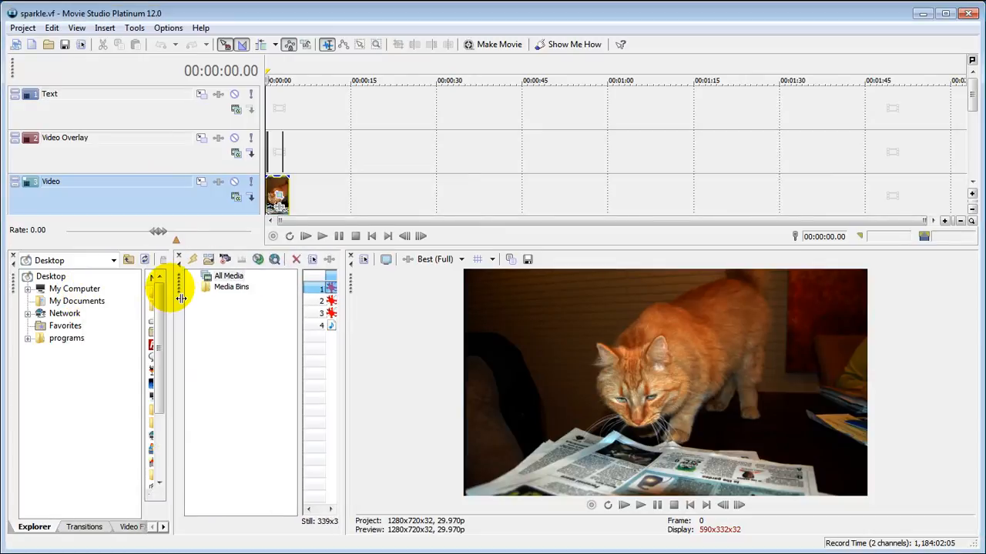
{"action": "left_click", "coordinate": [231, 288]}
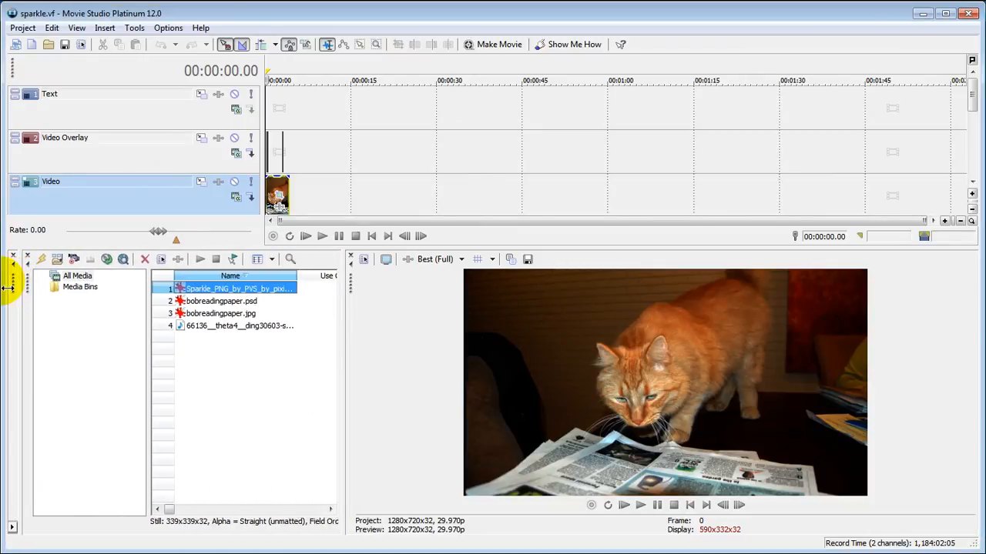
{"action": "mouse_move", "coordinate": [228, 200]}
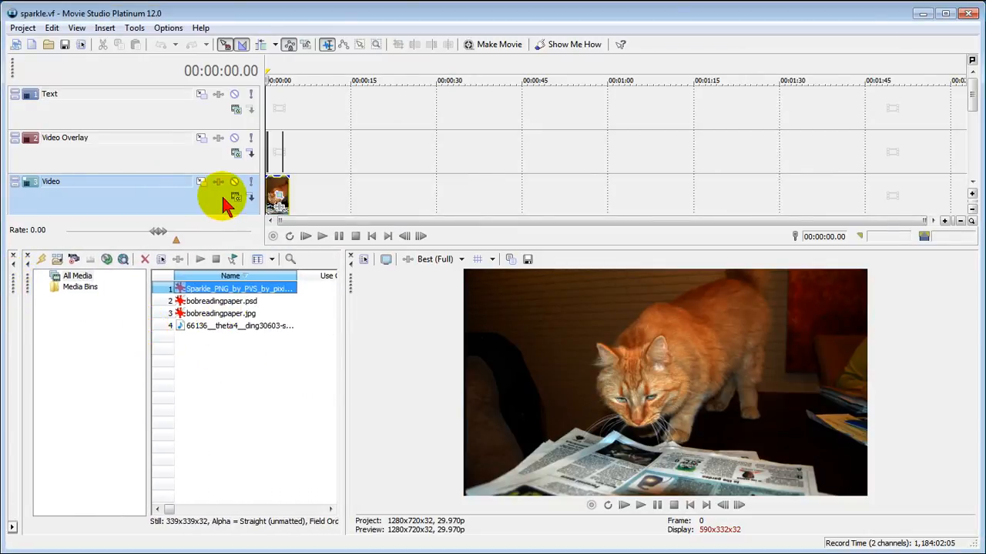
{"action": "left_click", "coordinate": [77, 28]}
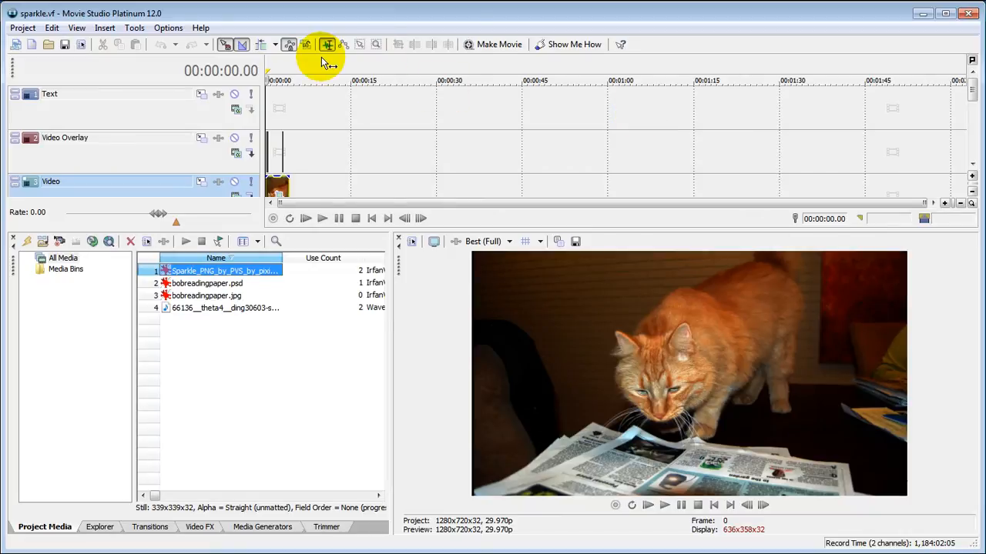
{"action": "left_click", "coordinate": [77, 28]}
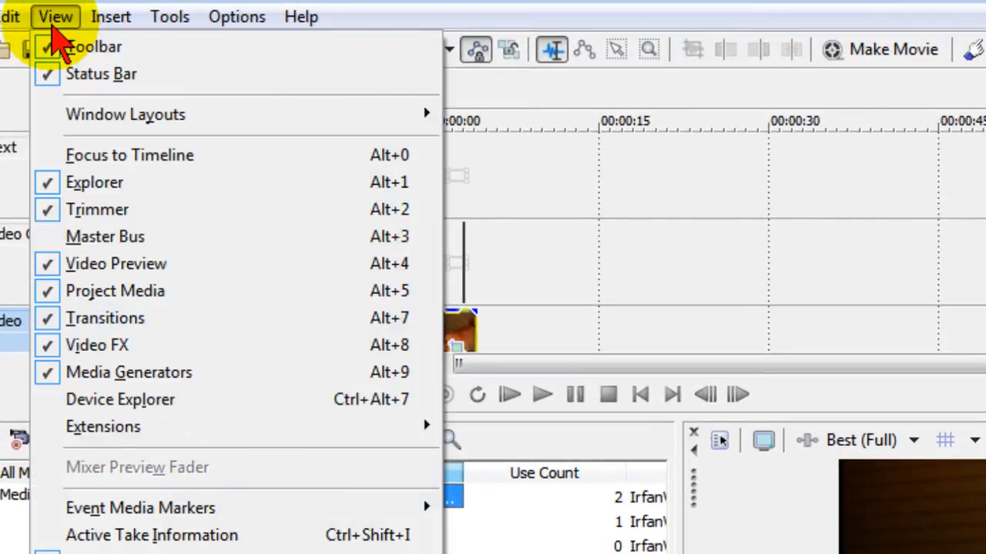
{"action": "mouse_move", "coordinate": [126, 114]}
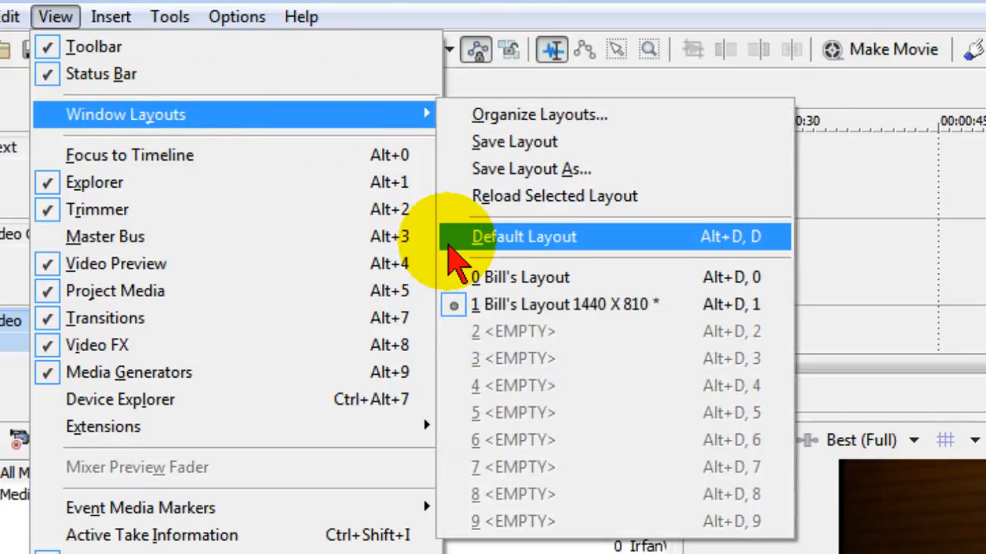
{"action": "mouse_move", "coordinate": [582, 255]}
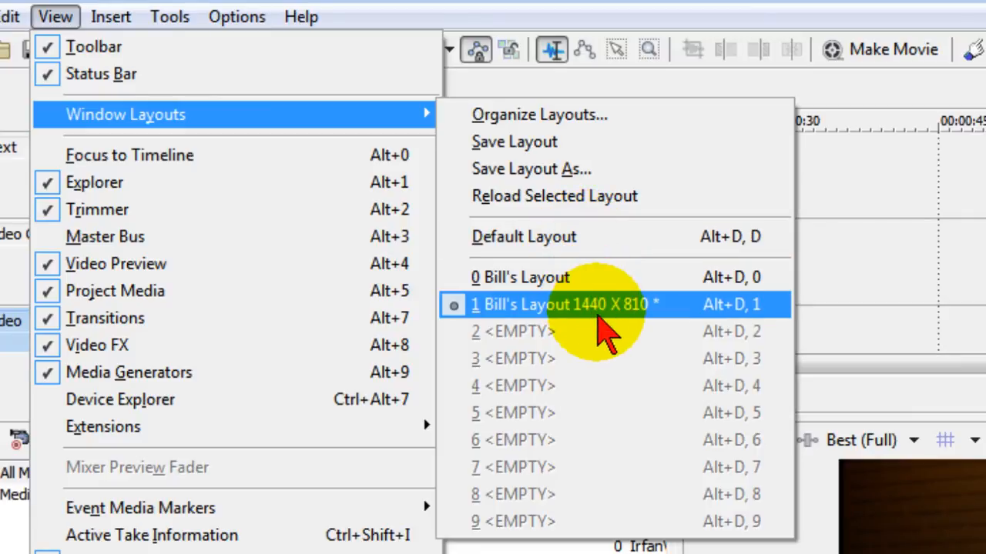
{"action": "mouse_move", "coordinate": [585, 277]}
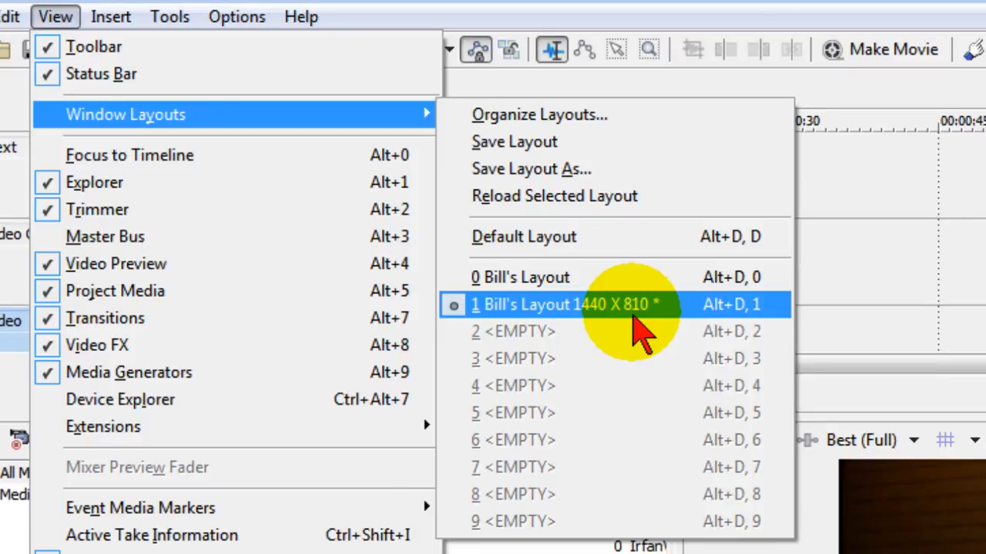
{"action": "left_click", "coordinate": [567, 305]}
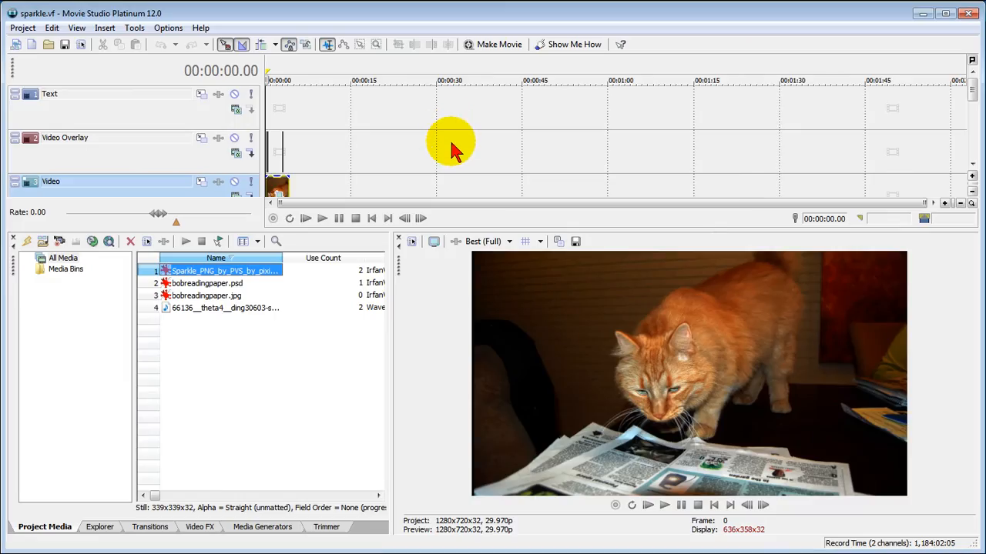
{"action": "mouse_move", "coordinate": [493, 200]}
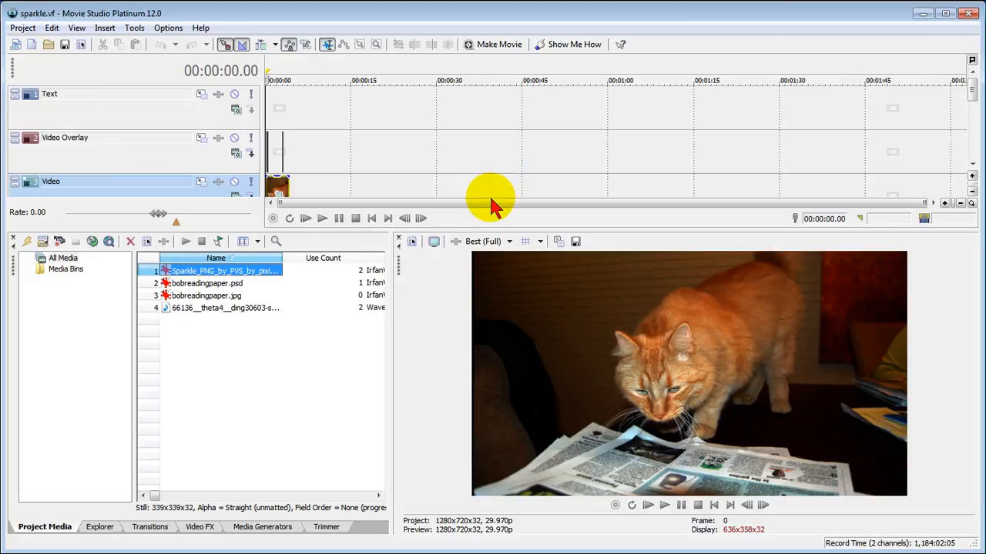